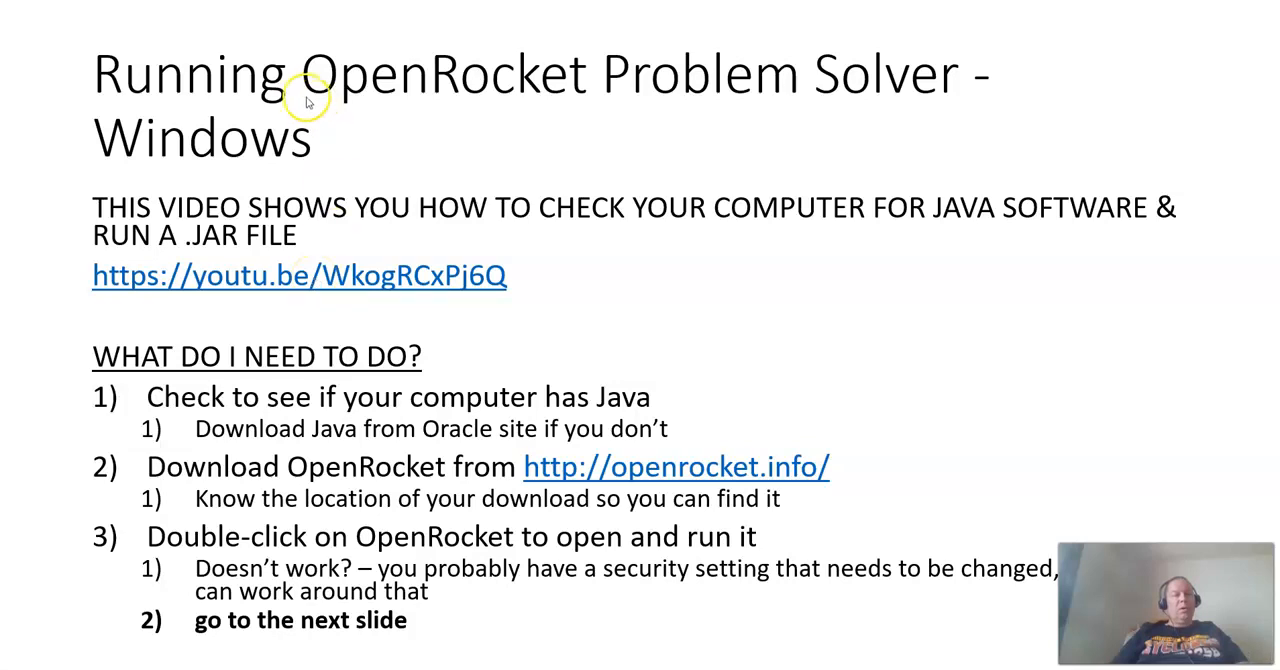
mouse_move(315, 139)
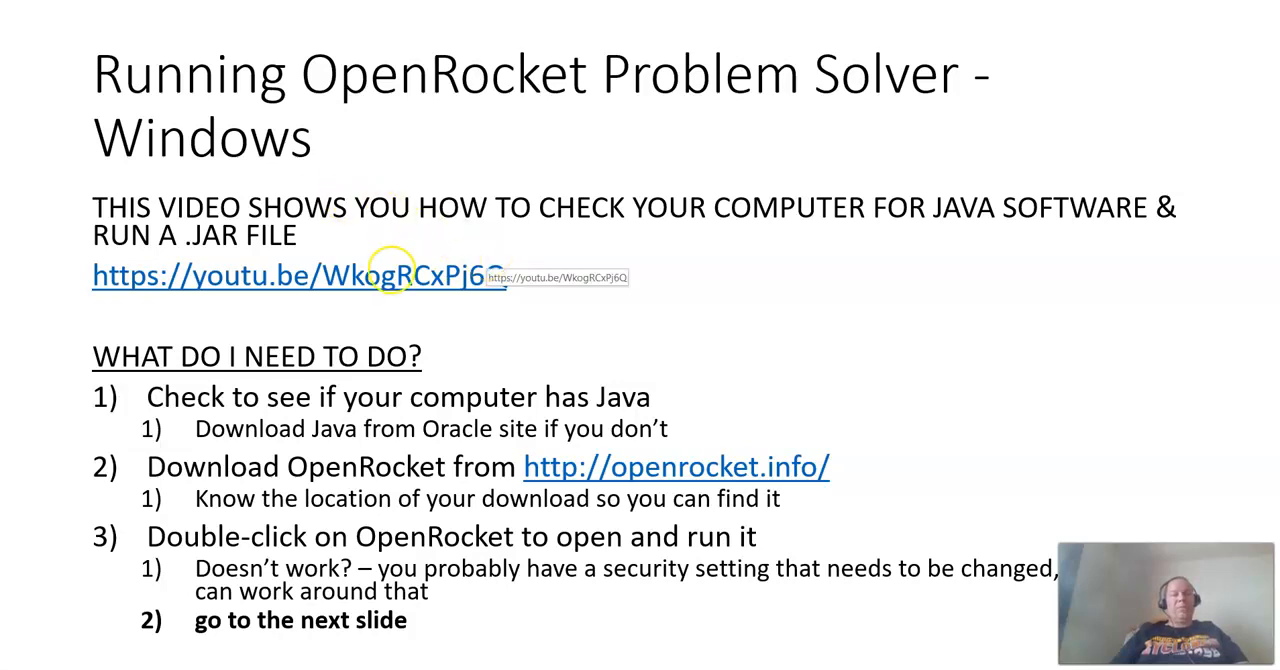
Open the youtu.be video on checking Java and running .jar files, then return to the slideshow
click(290, 275)
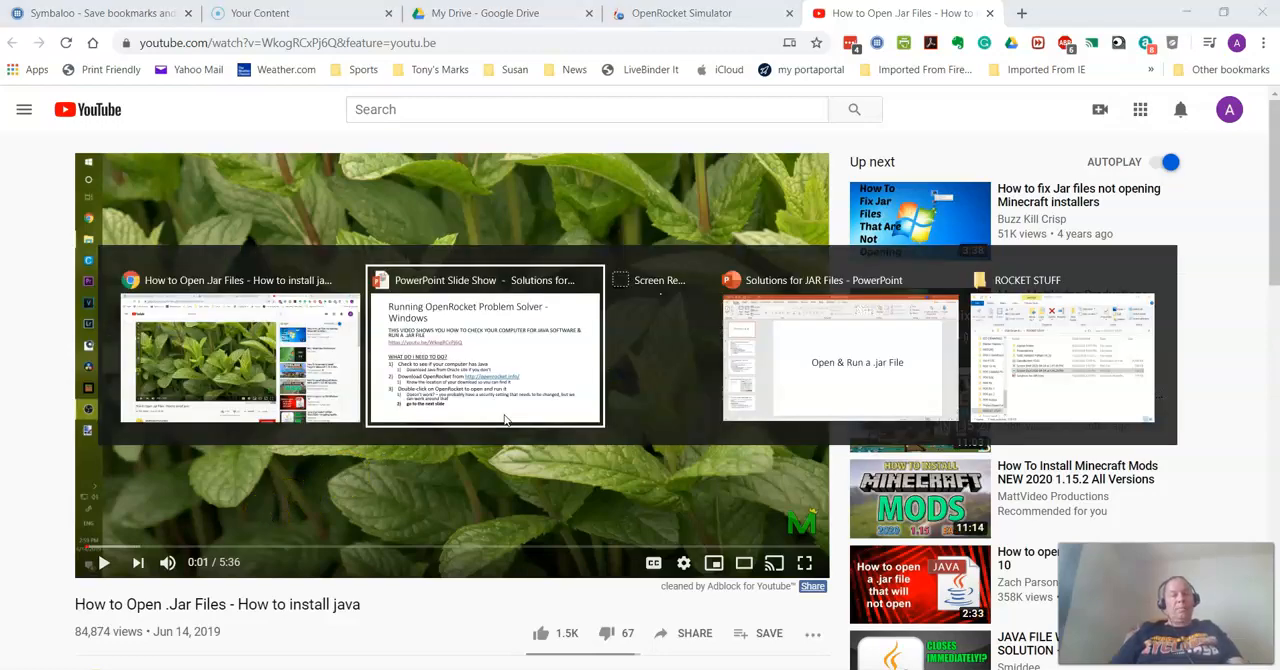
click(485, 345)
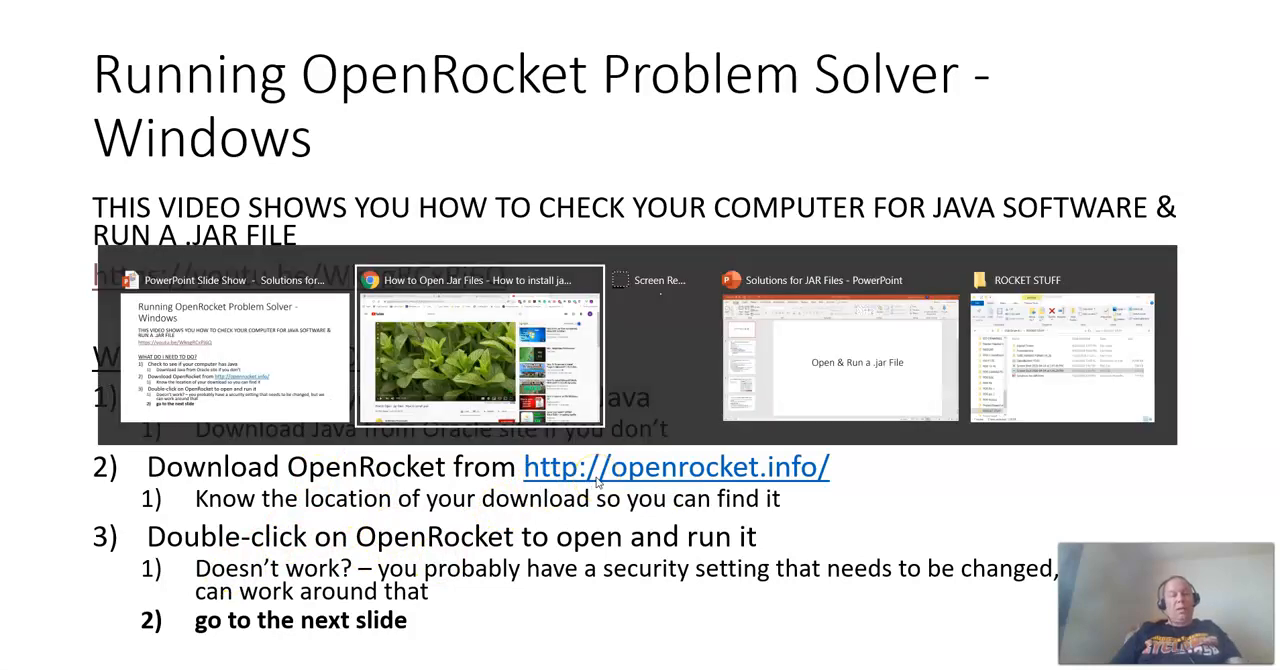
Start the OpenRocket v15.03 download from the OpenRocket Simulator site, then cancel the Save As dialog
click(472, 345)
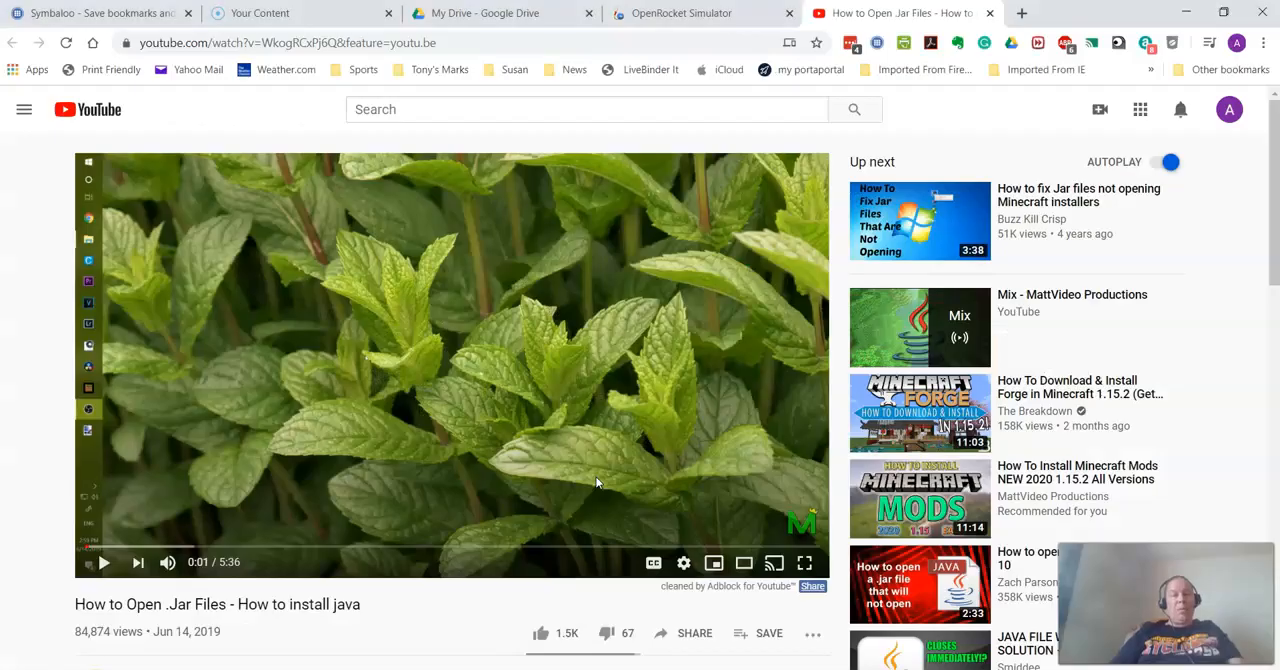
mouse_move(683, 13)
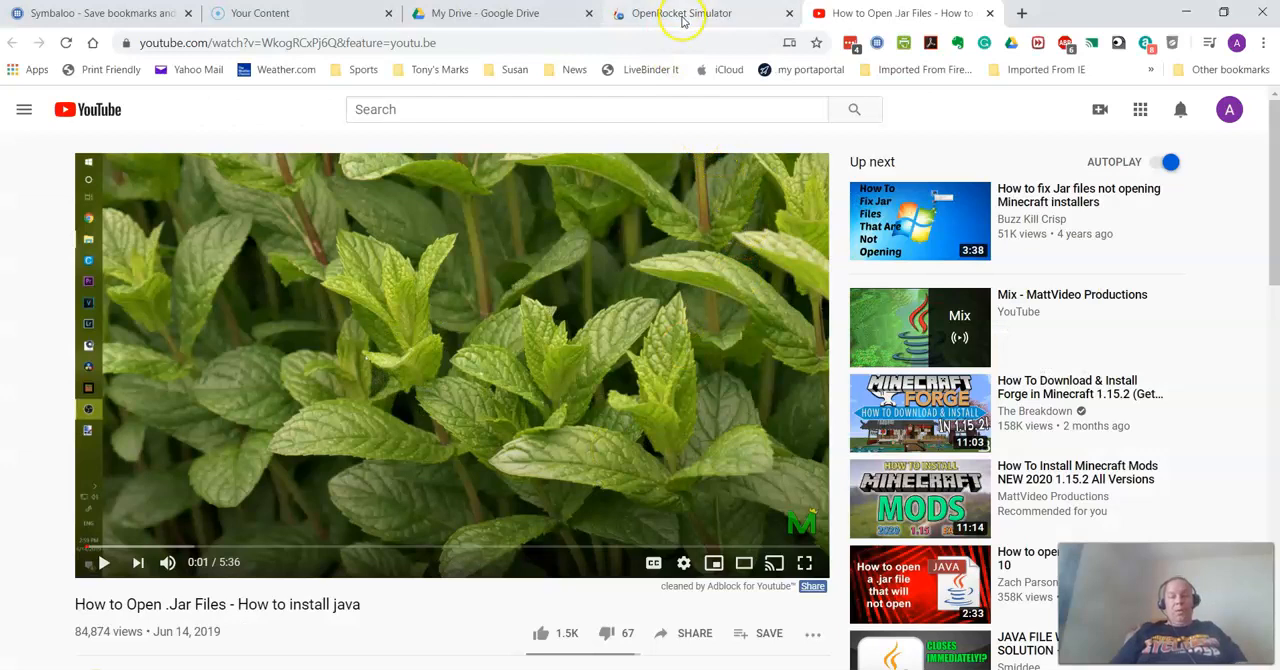
click(680, 13)
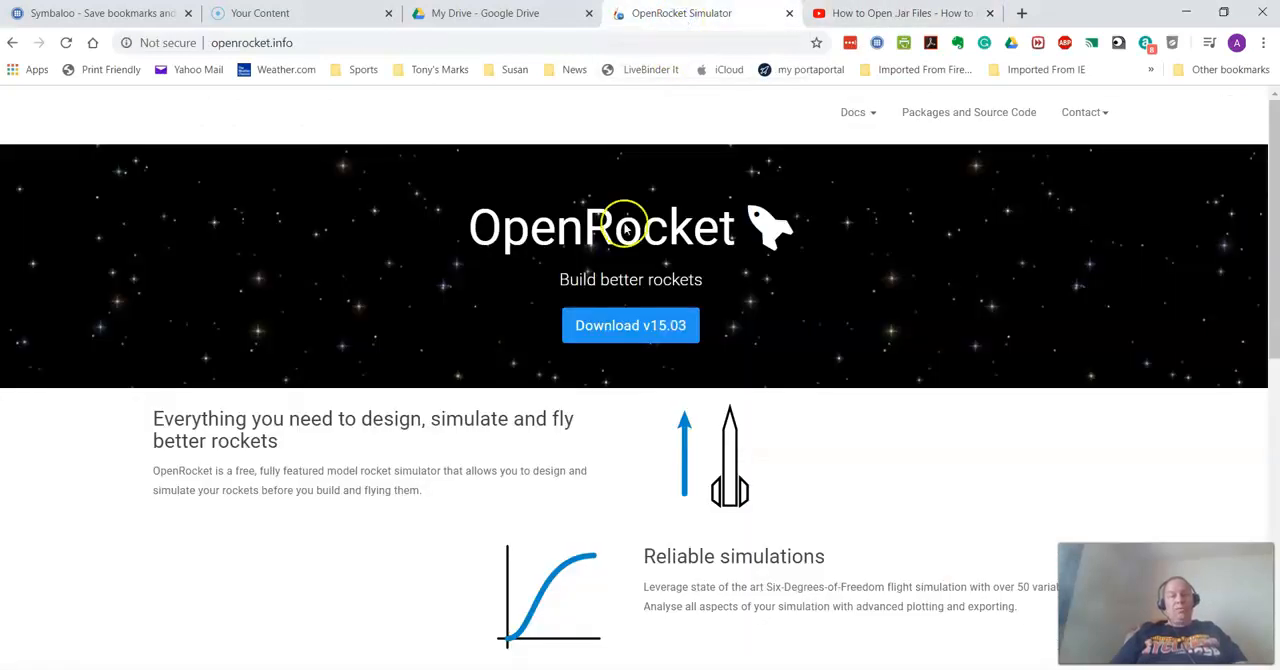
click(630, 325)
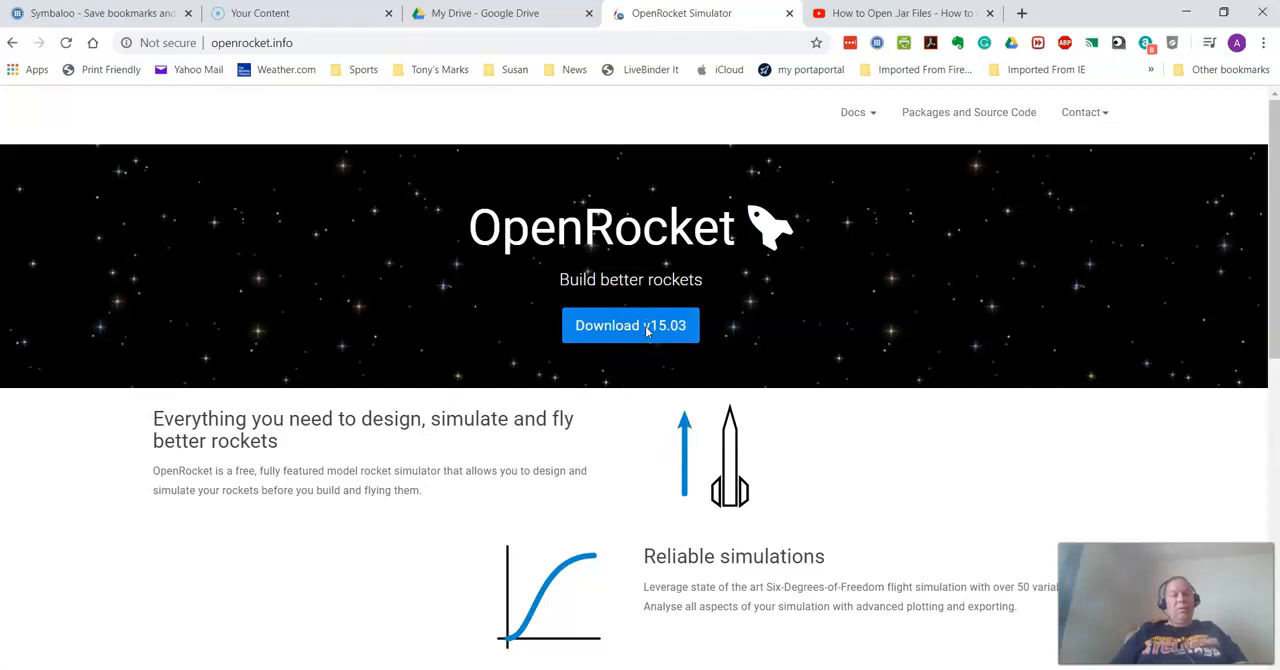
click(630, 325)
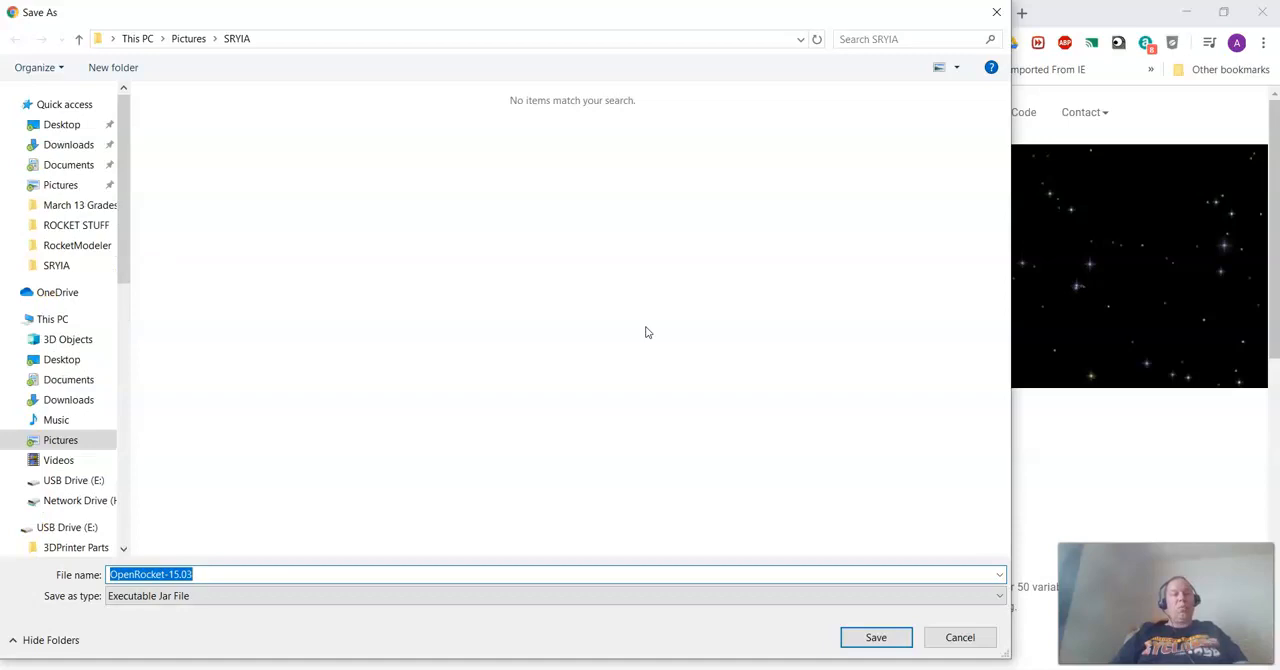
mouse_move(256, 65)
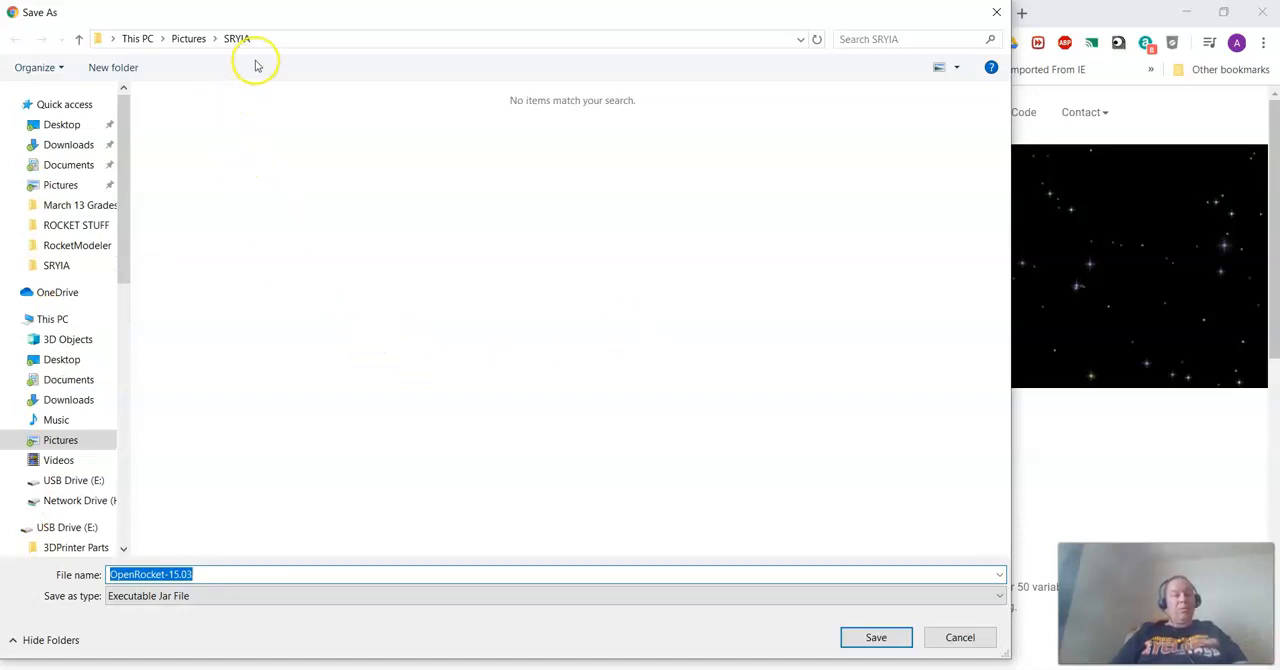
mouse_move(237, 27)
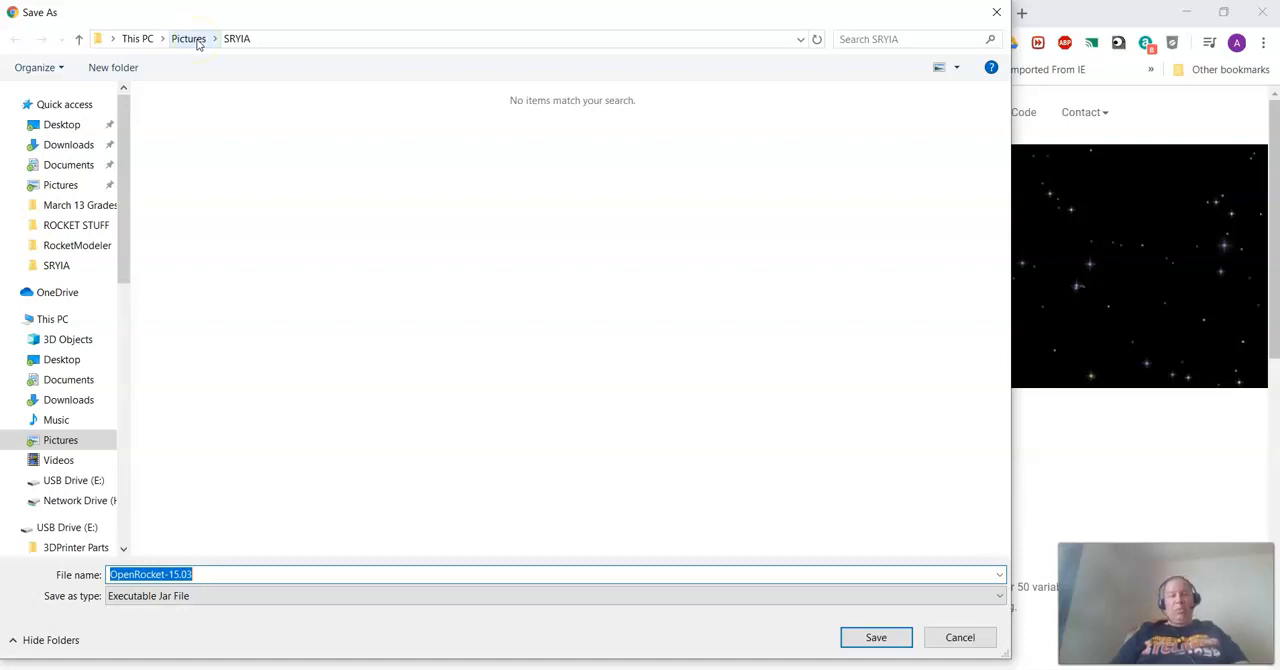
mouse_move(596, 197)
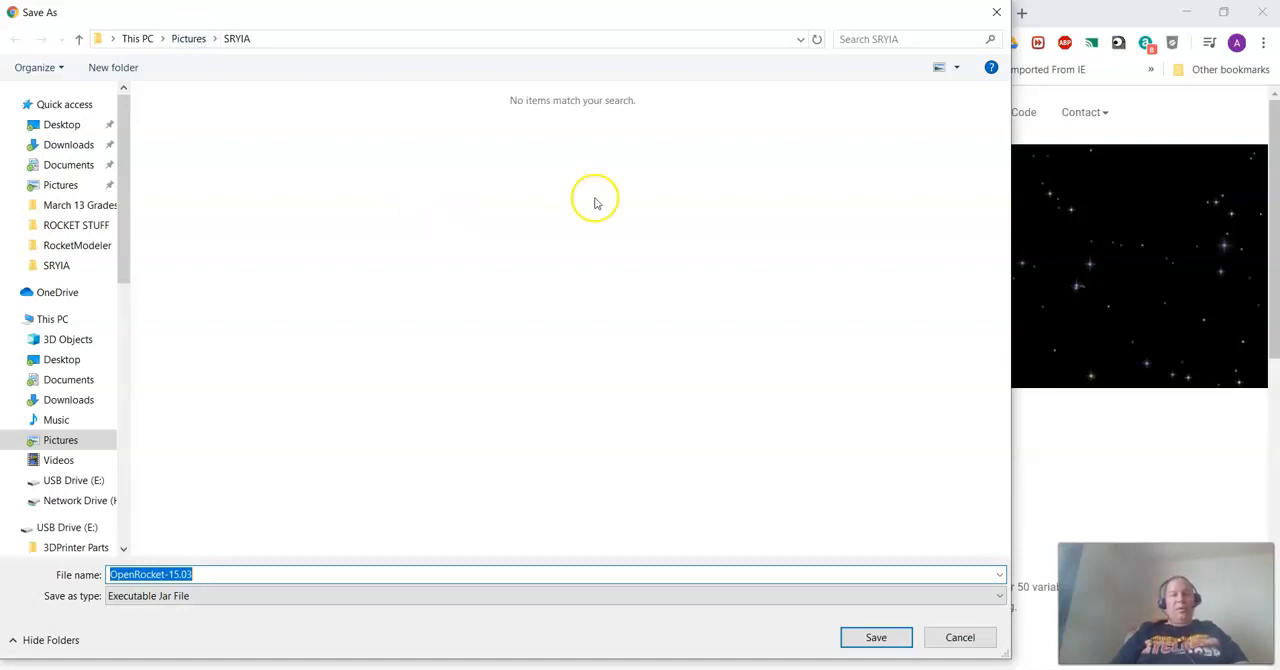
click(960, 637)
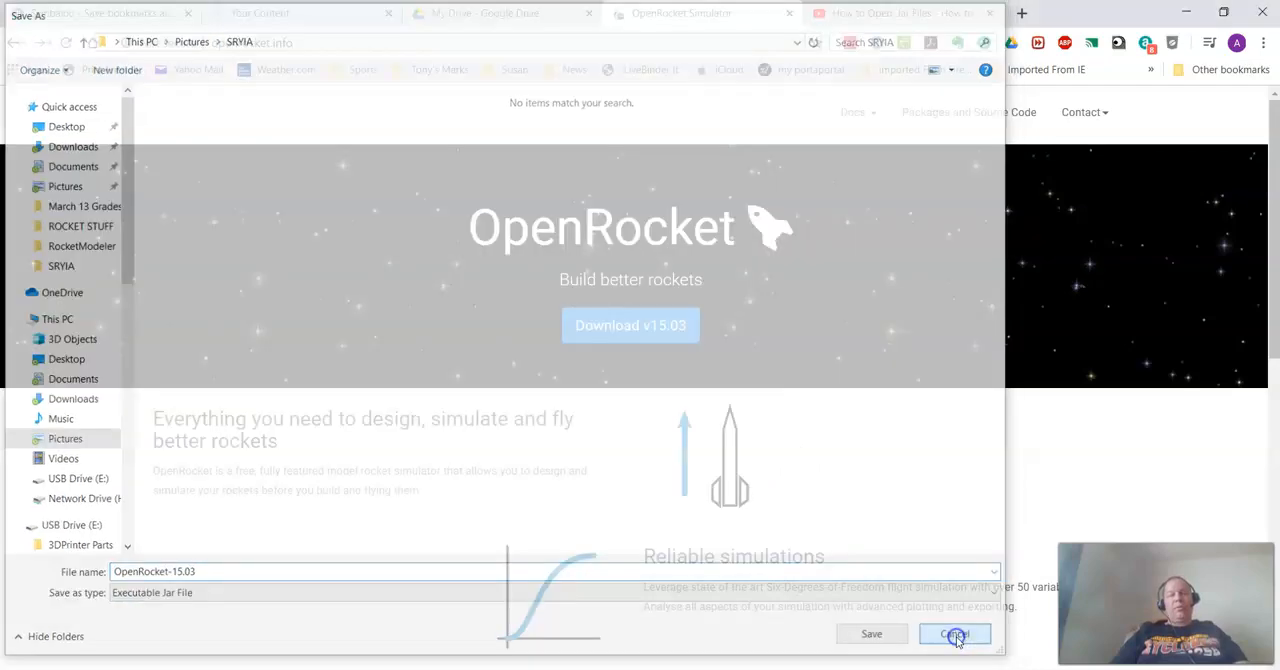
On the next Windows slide, open the youtube.com video about .jar files that won't open
click(953, 634)
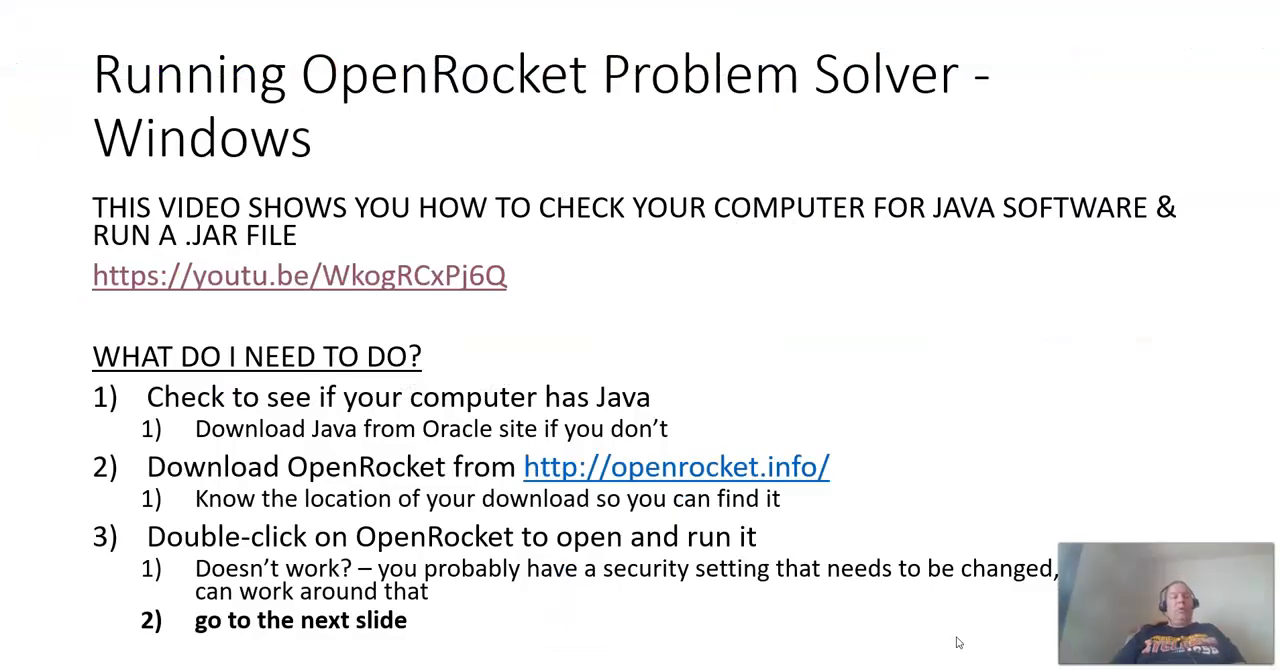
mouse_move(665, 527)
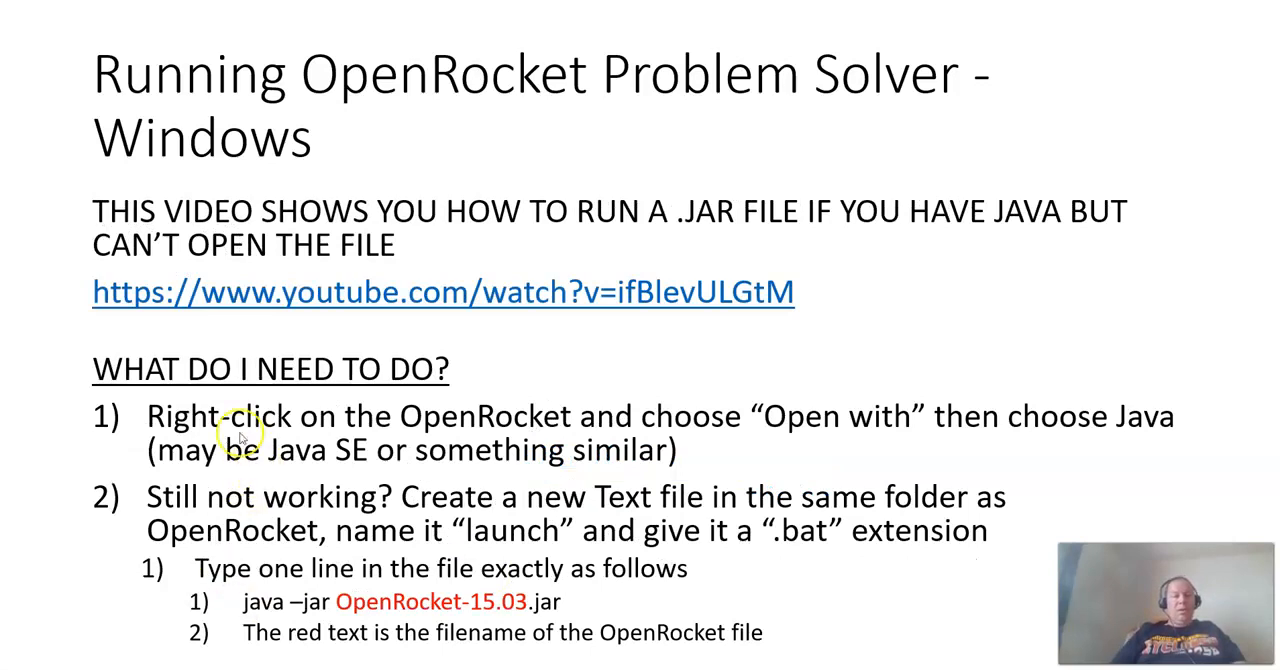
click(442, 292)
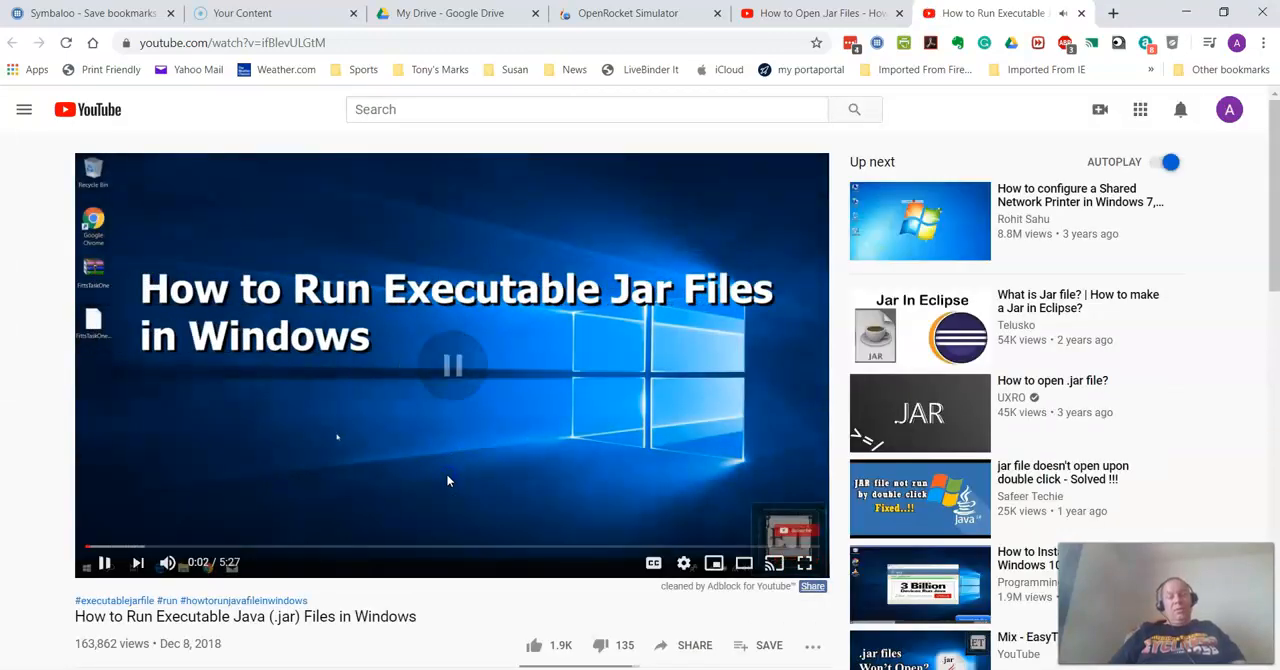
Pause the Windows .jar video and advance the slideshow to the Mac Java-check slide
click(104, 562)
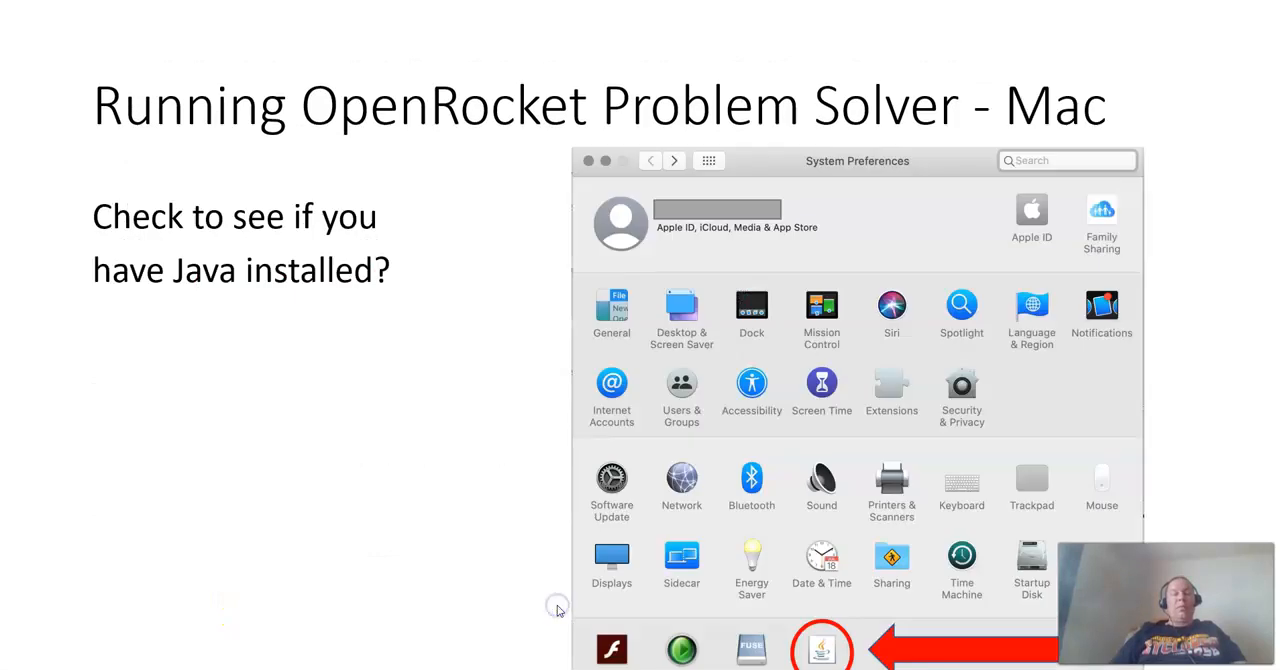
key(right)
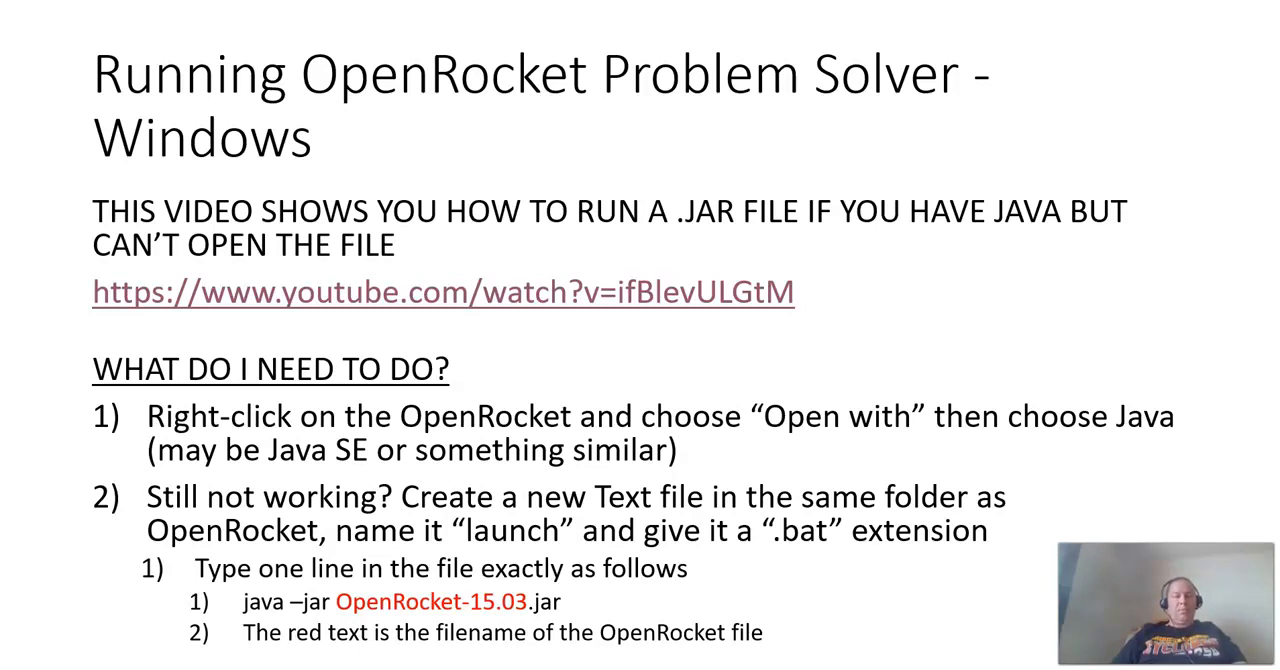
key(right)
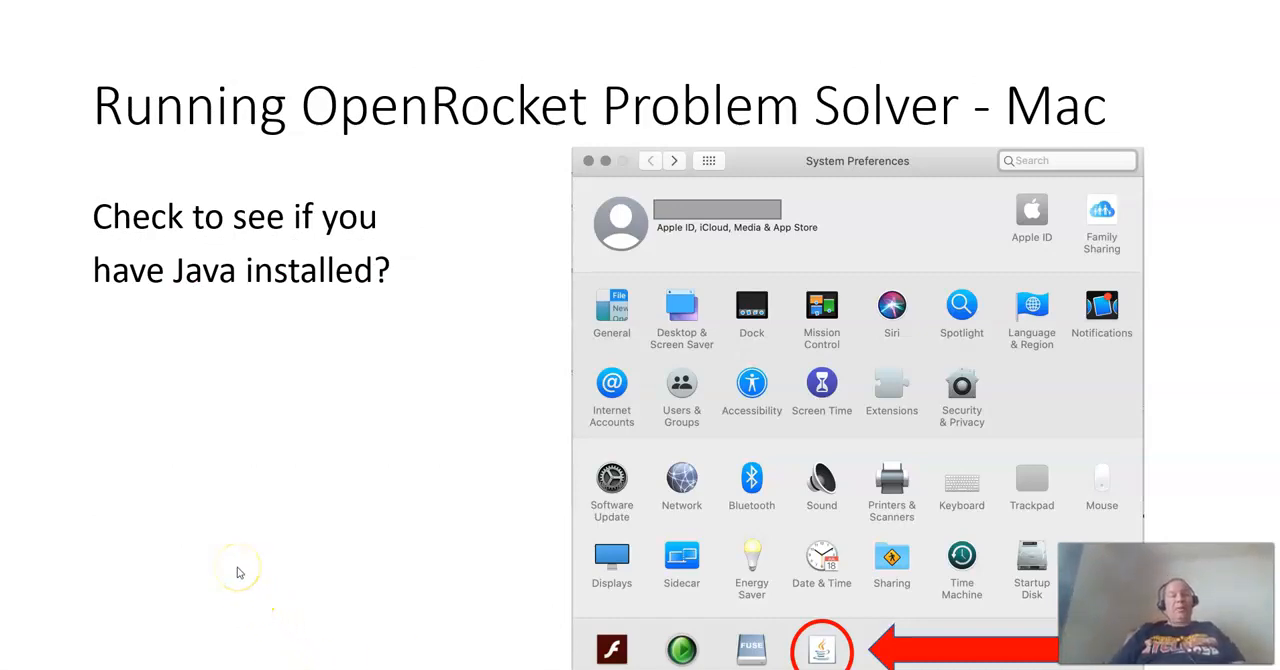
mouse_move(240, 572)
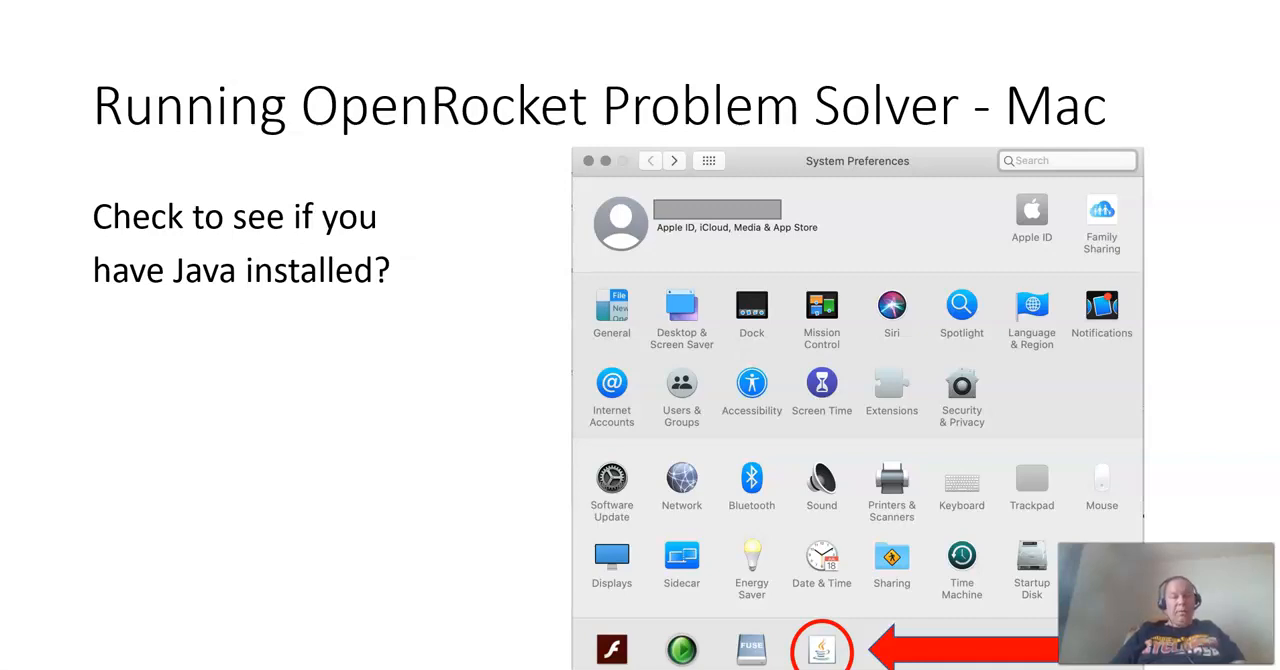
mouse_move(791, 340)
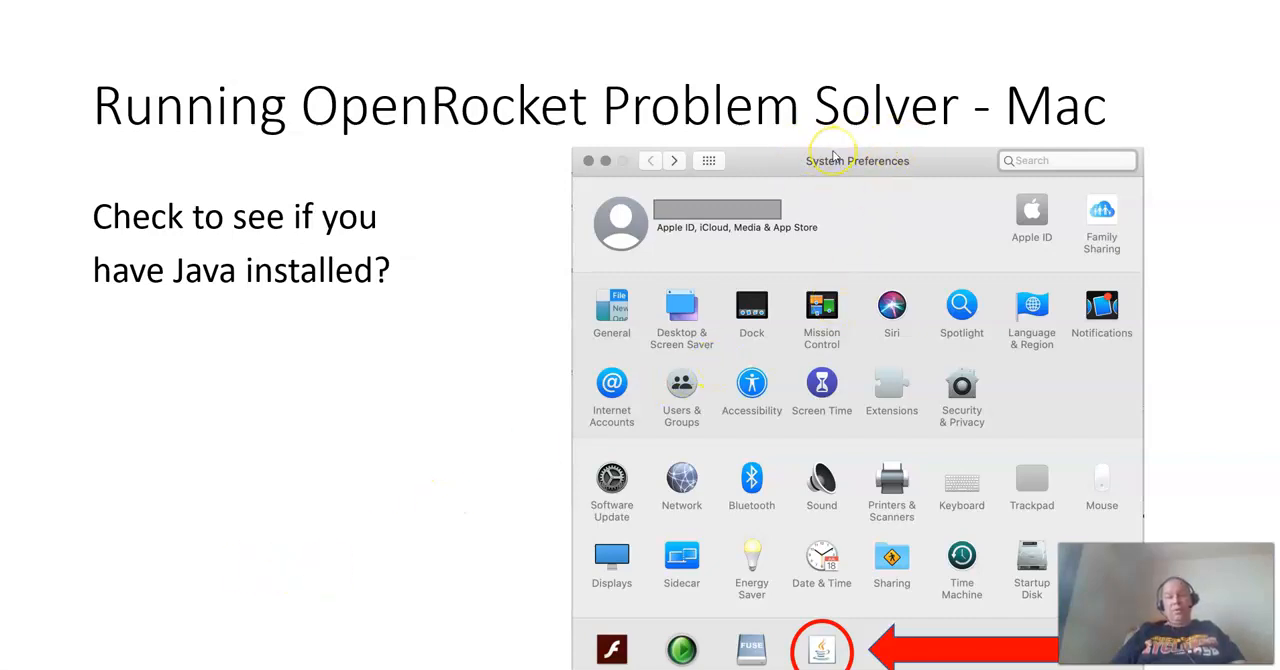
mouse_move(507, 491)
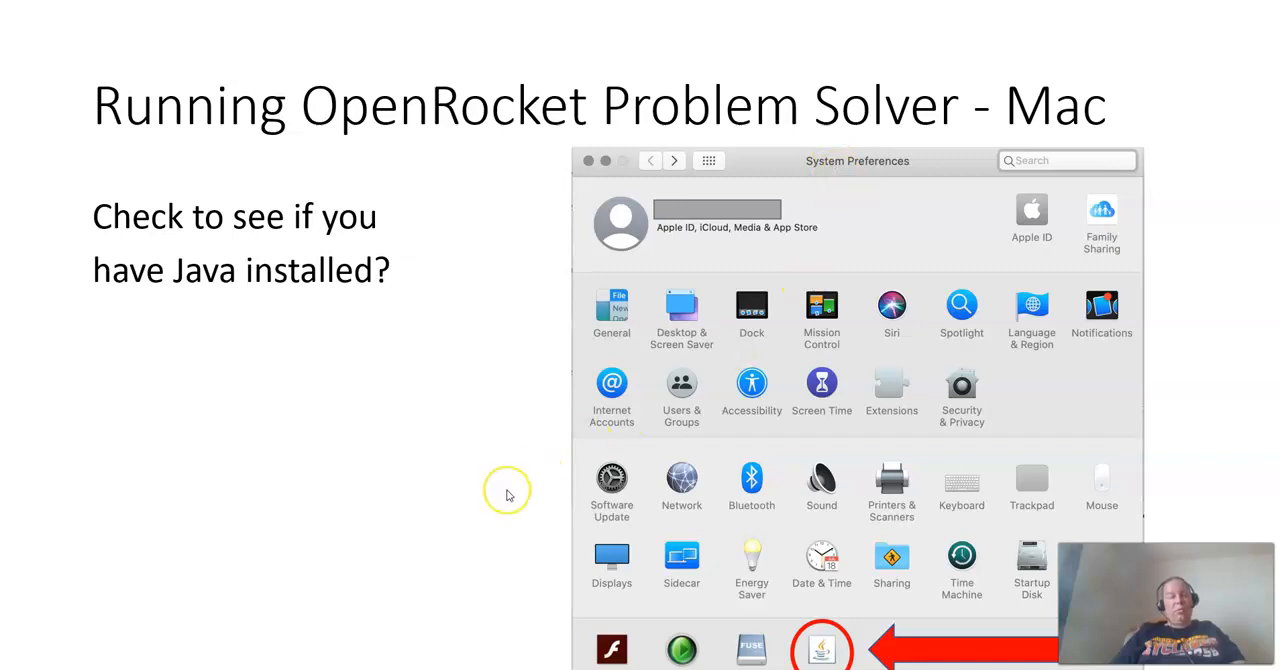
mouse_move(507, 491)
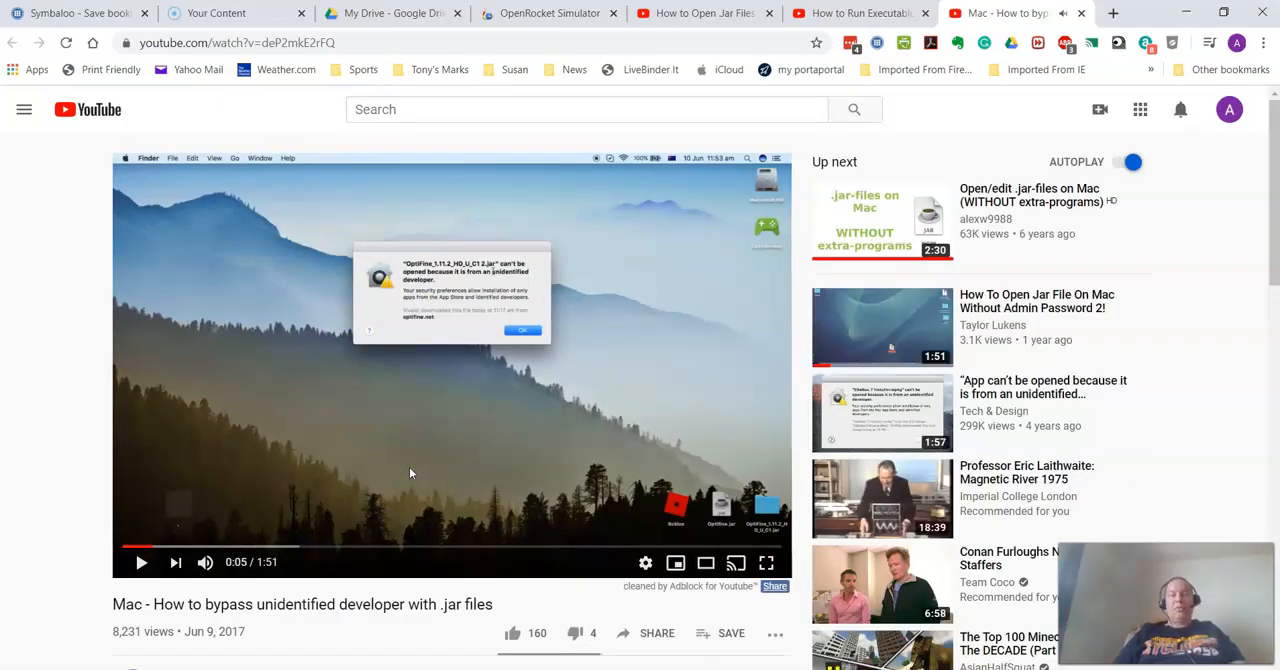
Pause the Mac unidentified-developer bypass video to return to the Mac steps slide
click(867, 13)
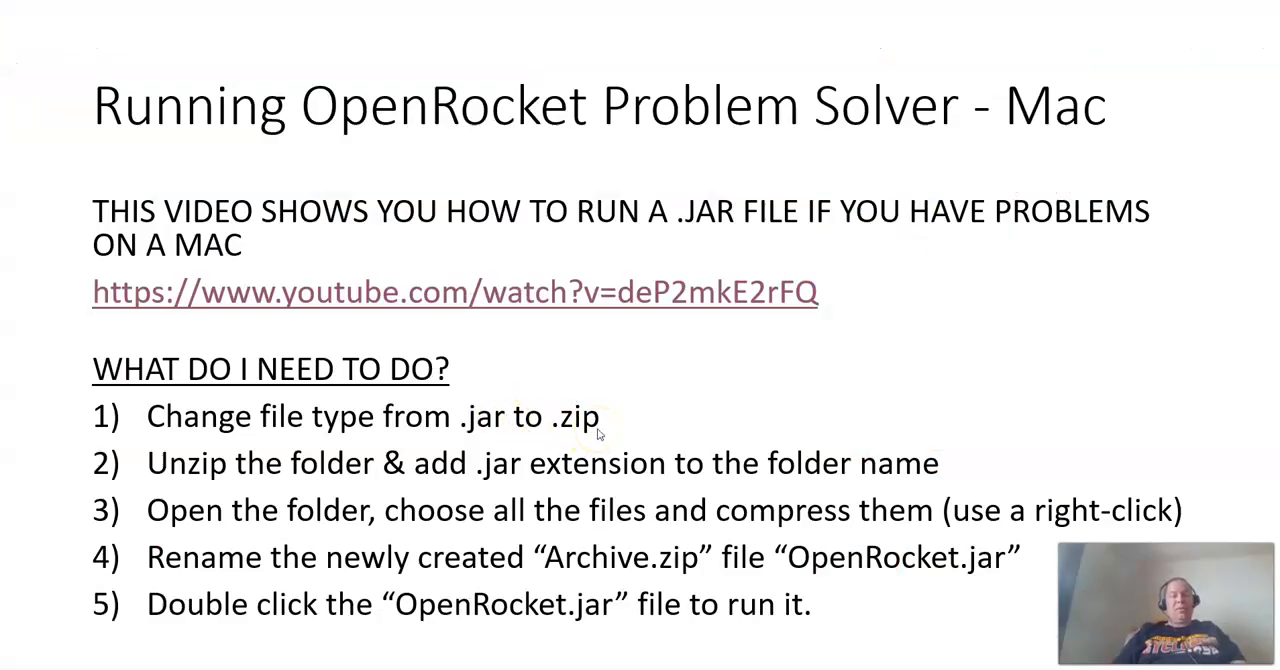